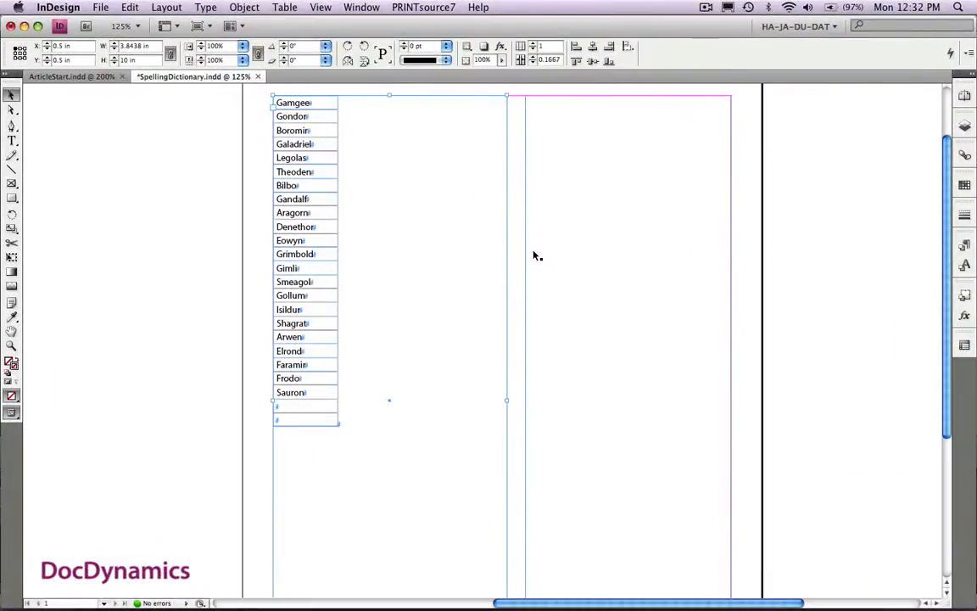
{"action": "mouse_move", "coordinate": [382, 381]}
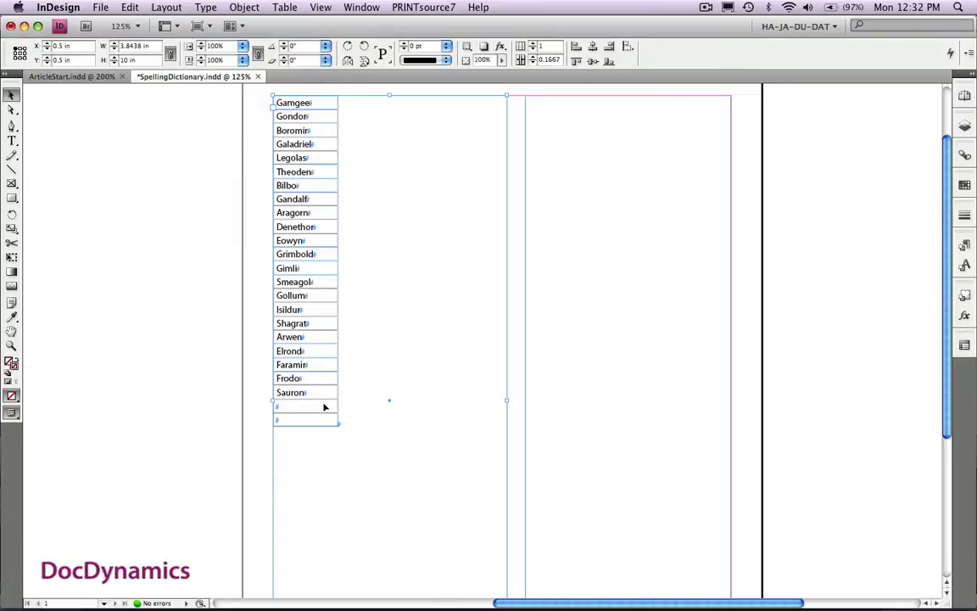
Convert the one-column table of Tolkien names to text with Tab/Paragraph separators
{"action": "left_click", "coordinate": [320, 405]}
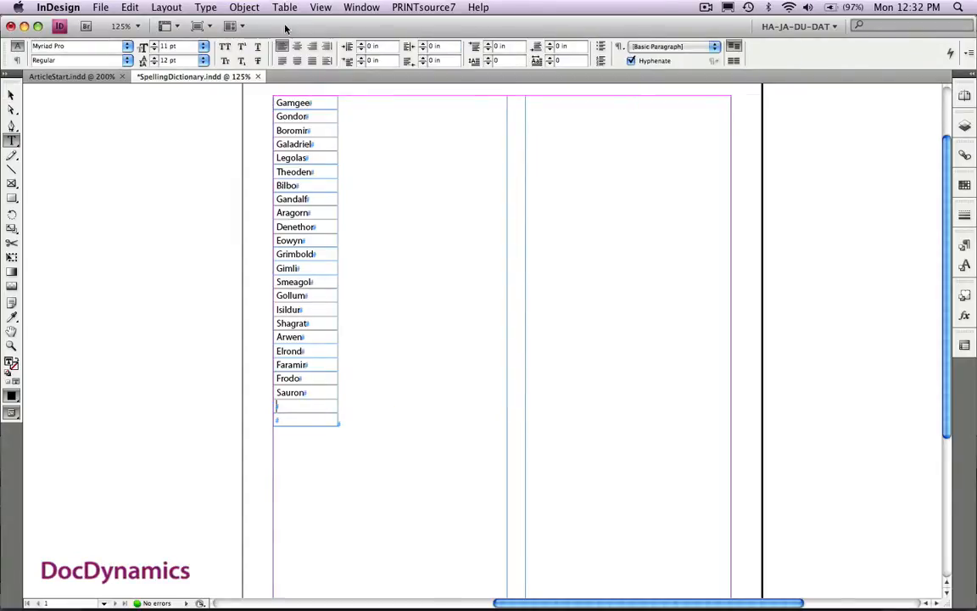
{"action": "left_click", "coordinate": [284, 7]}
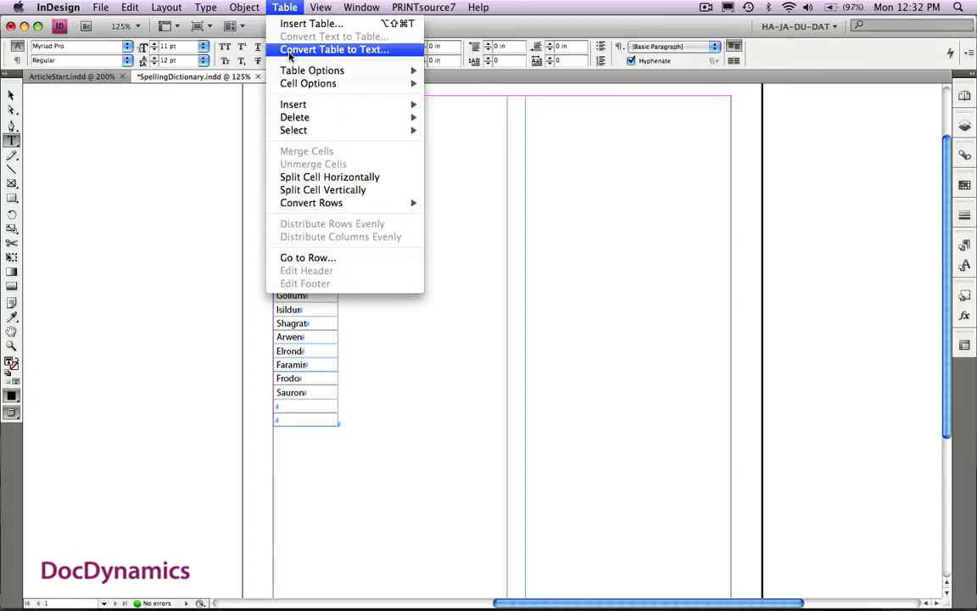
{"action": "left_click", "coordinate": [333, 49]}
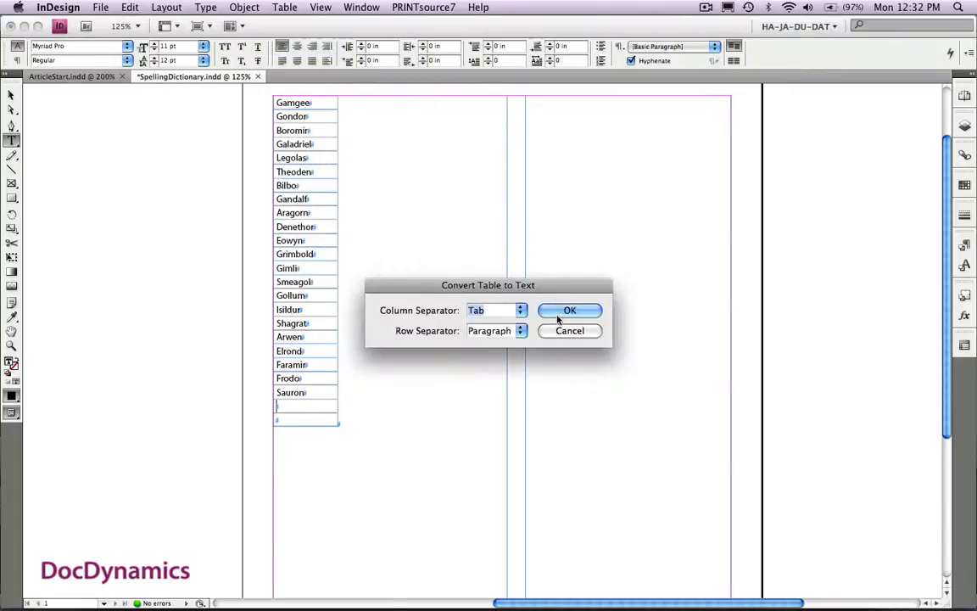
{"action": "left_click", "coordinate": [569, 310]}
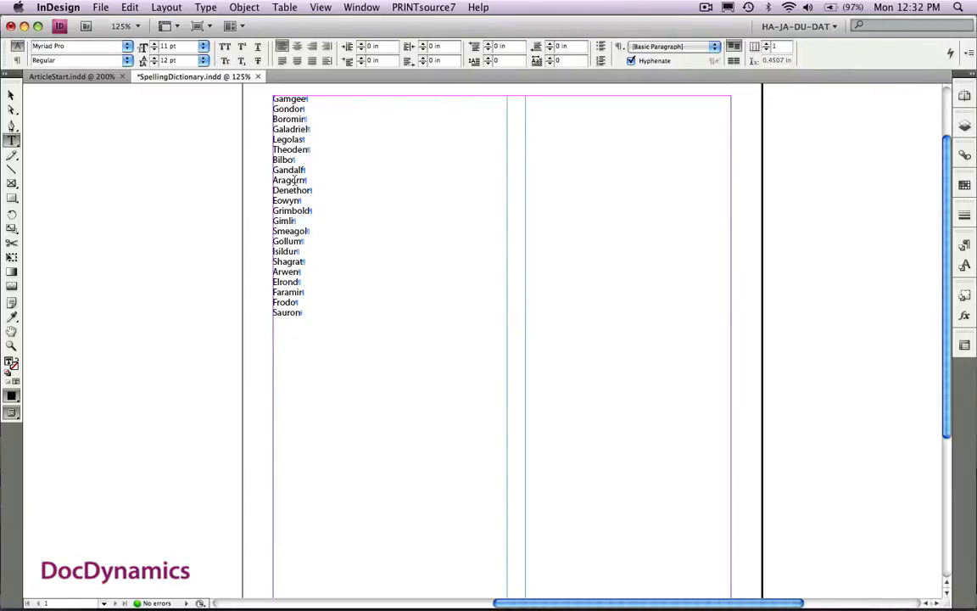
Export the name list as Text Only to Rings.txt with PC platform options
{"action": "left_click", "coordinate": [100, 7]}
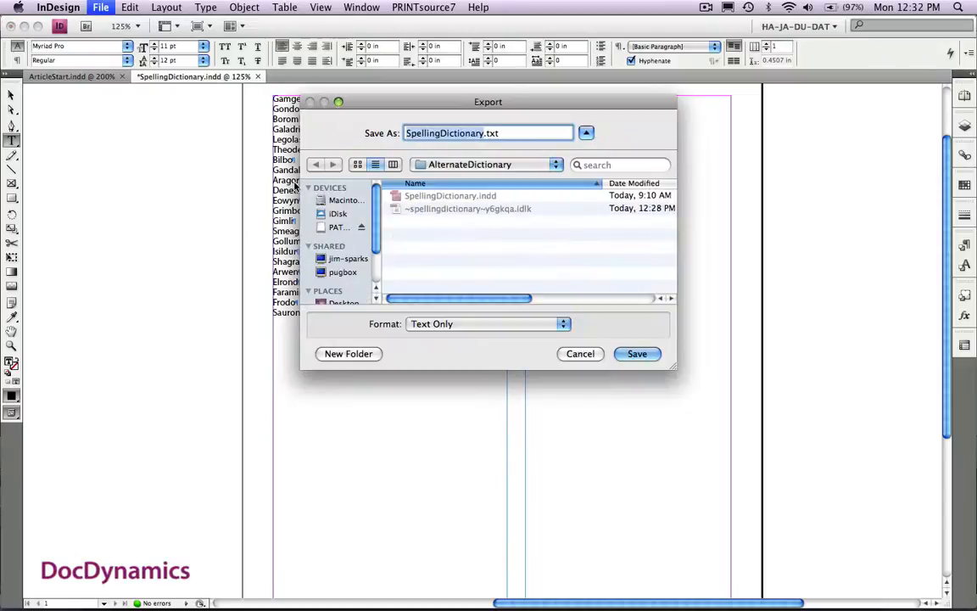
{"action": "mouse_move", "coordinate": [477, 144]}
{"action": "type", "text": "Rings"}
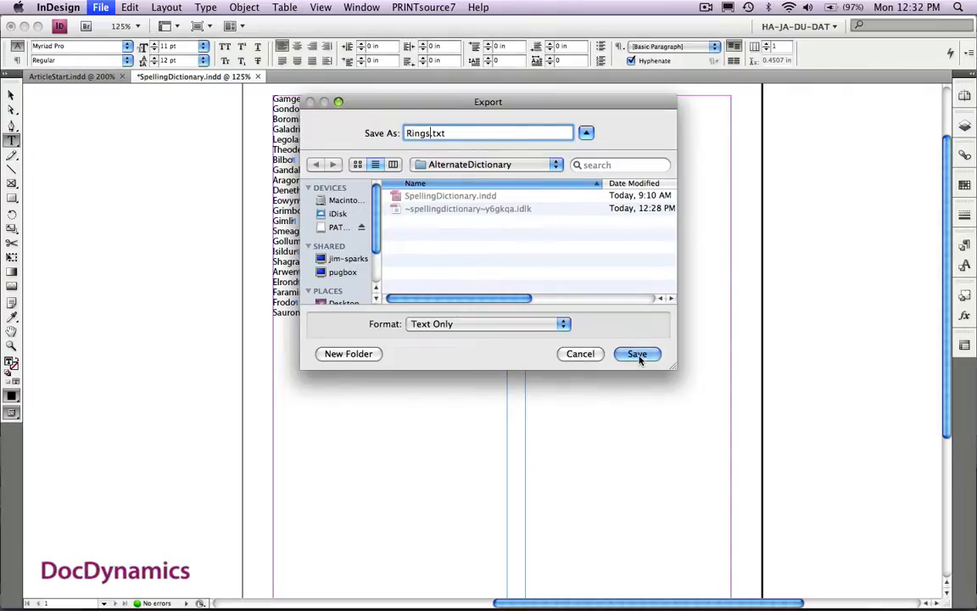
{"action": "left_click", "coordinate": [637, 353]}
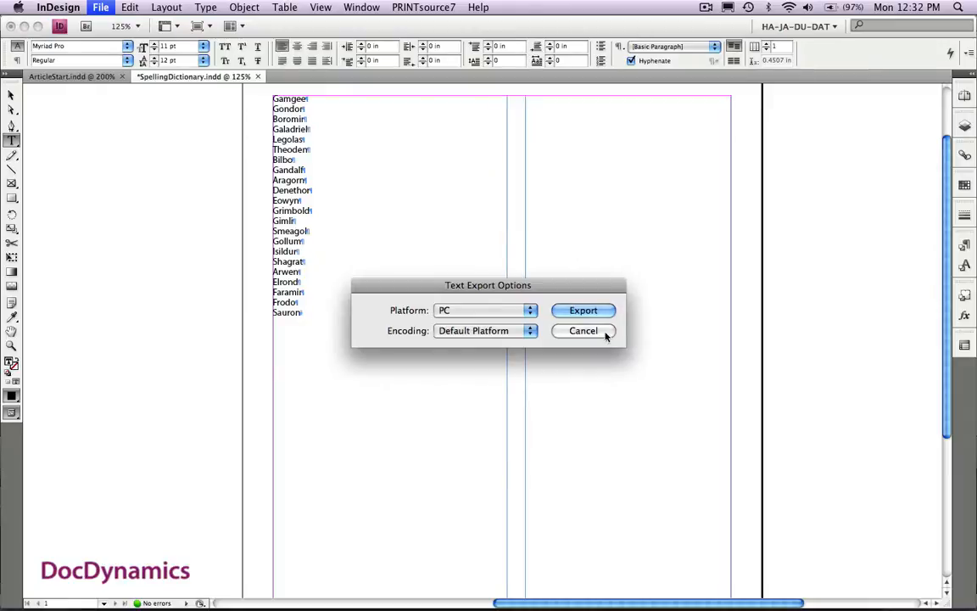
{"action": "left_click", "coordinate": [584, 330]}
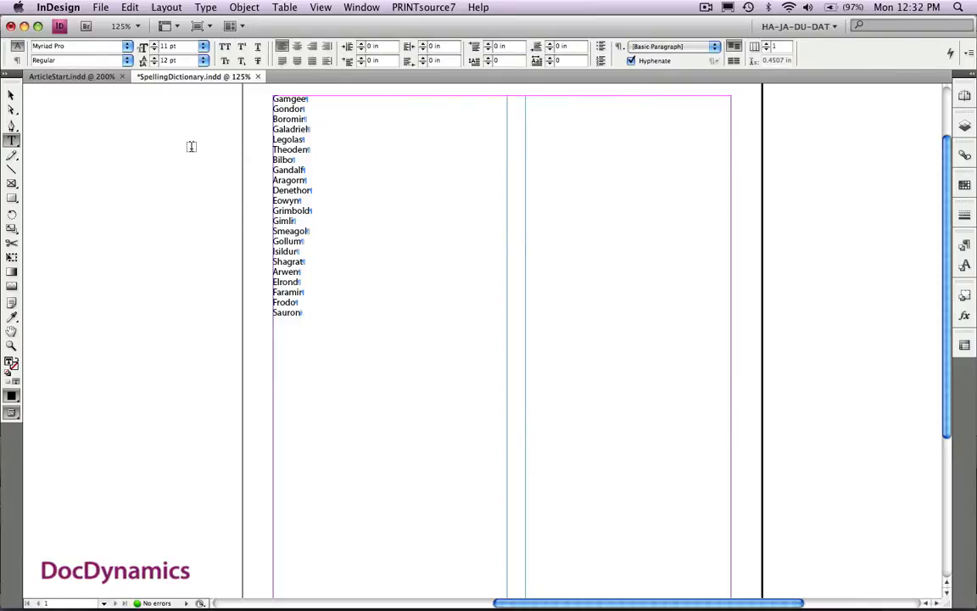
In Dictionary preferences, add a new user dictionary saved as Rings.udc
{"action": "left_click", "coordinate": [57, 7]}
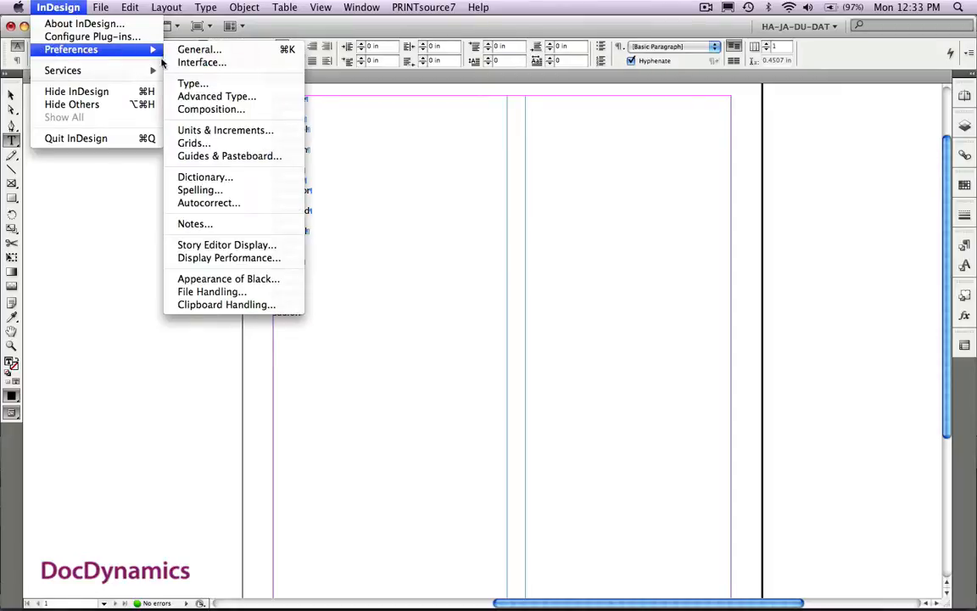
{"action": "mouse_move", "coordinate": [204, 176]}
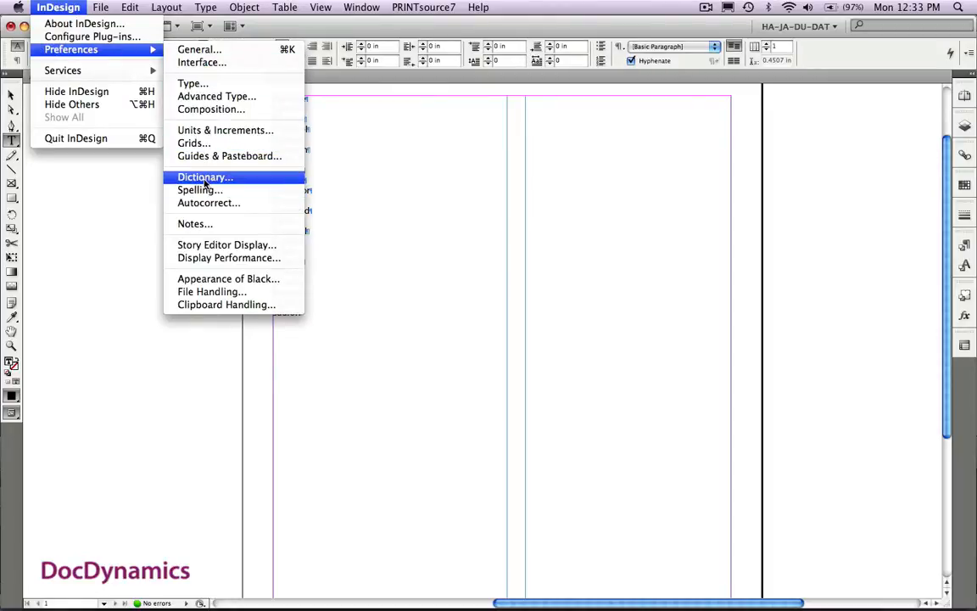
{"action": "left_click", "coordinate": [205, 176]}
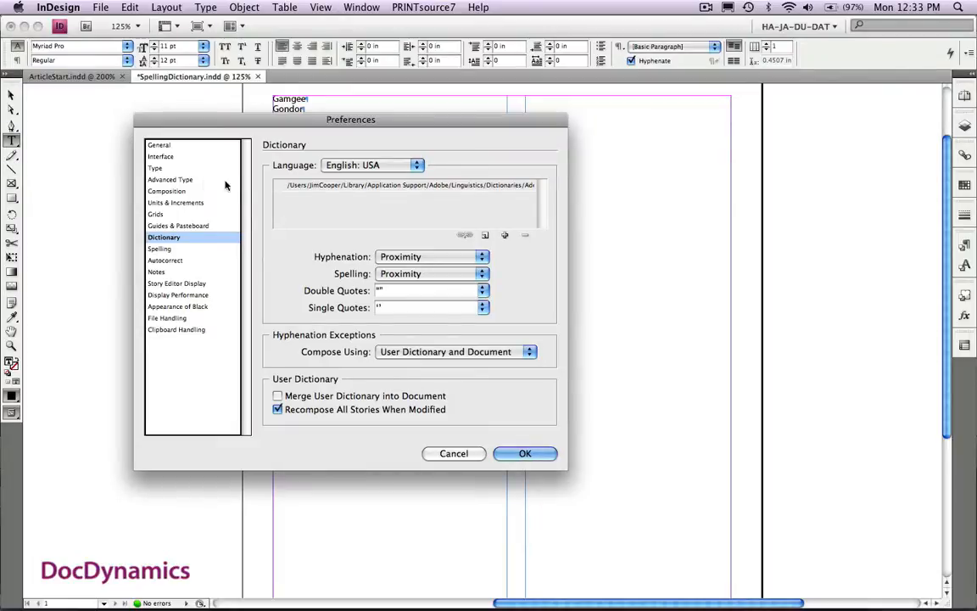
{"action": "mouse_move", "coordinate": [322, 211]}
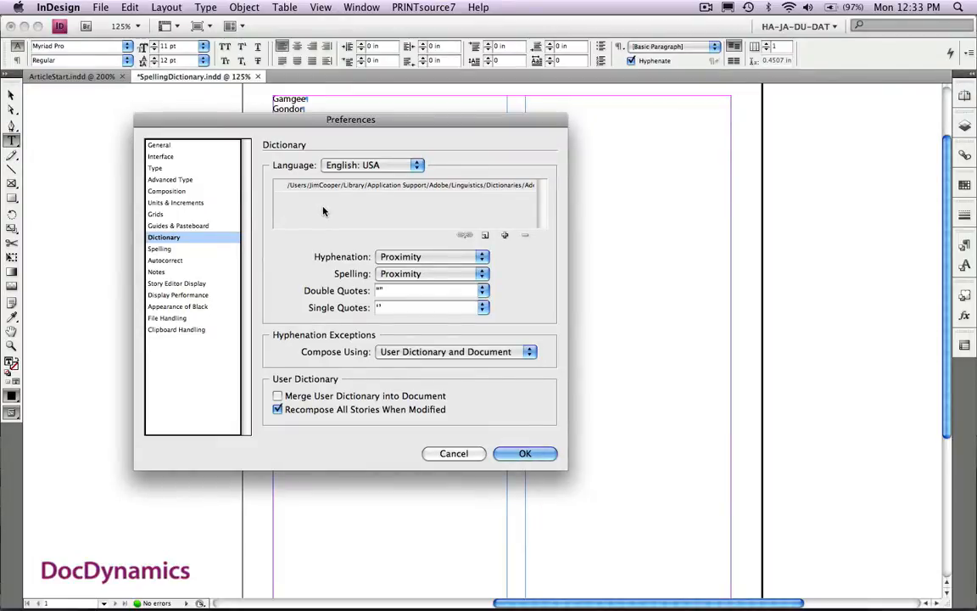
{"action": "mouse_move", "coordinate": [496, 214]}
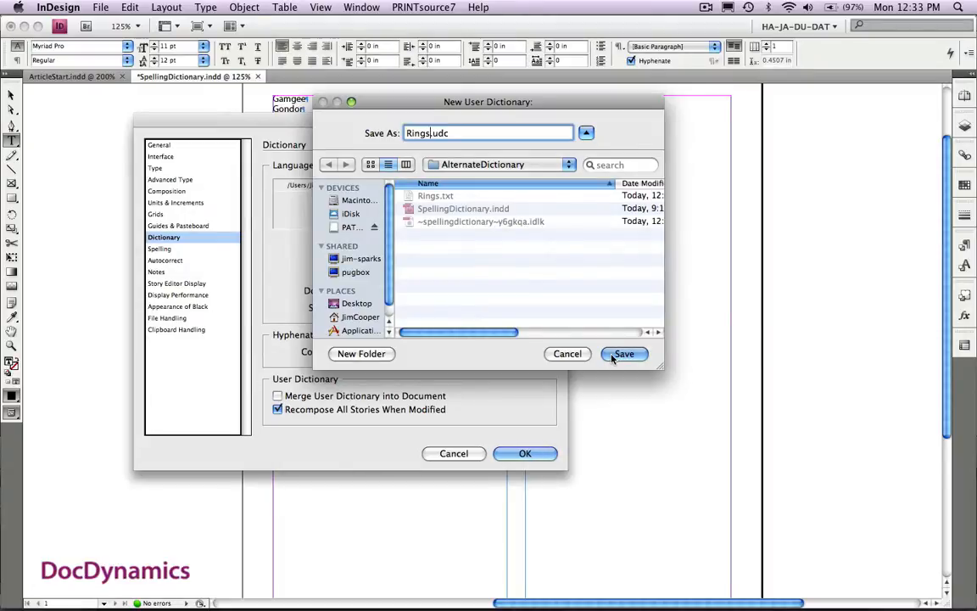
{"action": "left_click", "coordinate": [624, 353]}
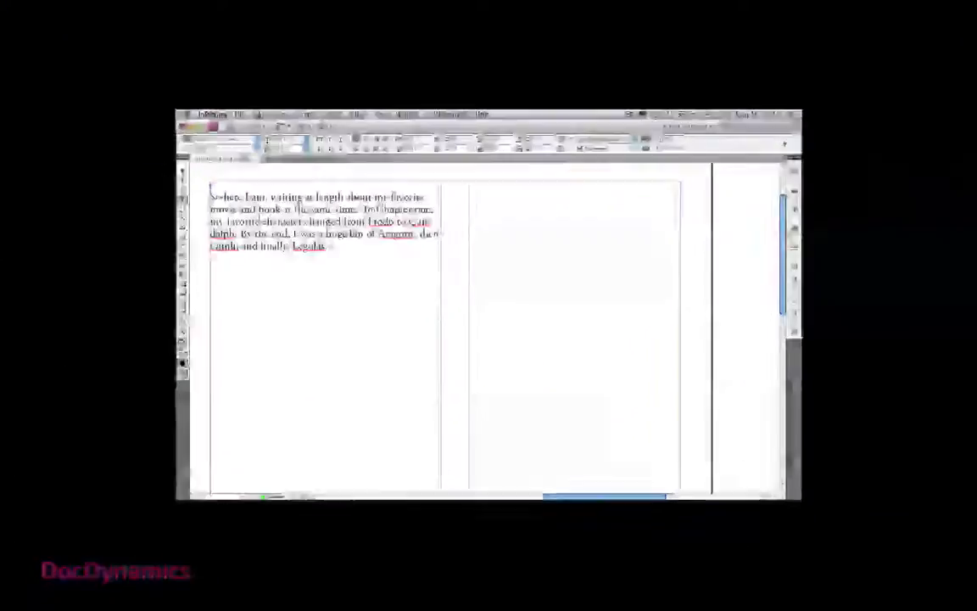
Open the user Dictionary editor and set its Target to Rings.udc
{"action": "left_click", "coordinate": [130, 7]}
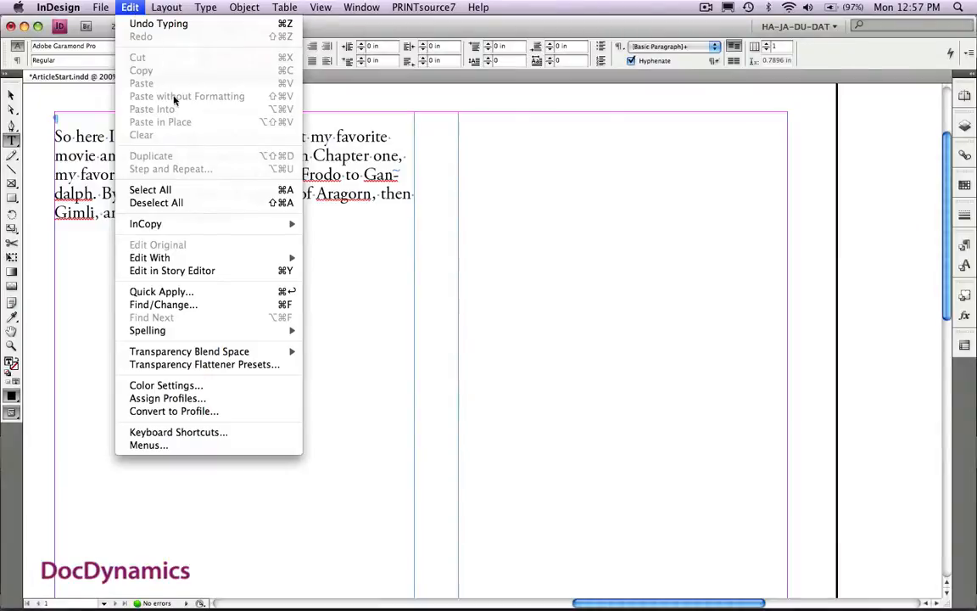
{"action": "mouse_move", "coordinate": [148, 330]}
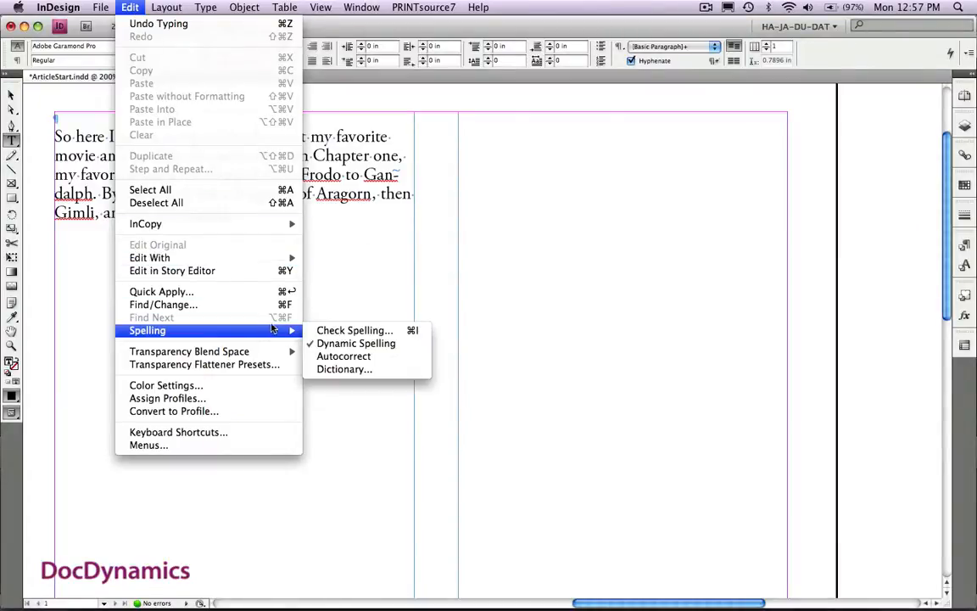
{"action": "left_click", "coordinate": [344, 369]}
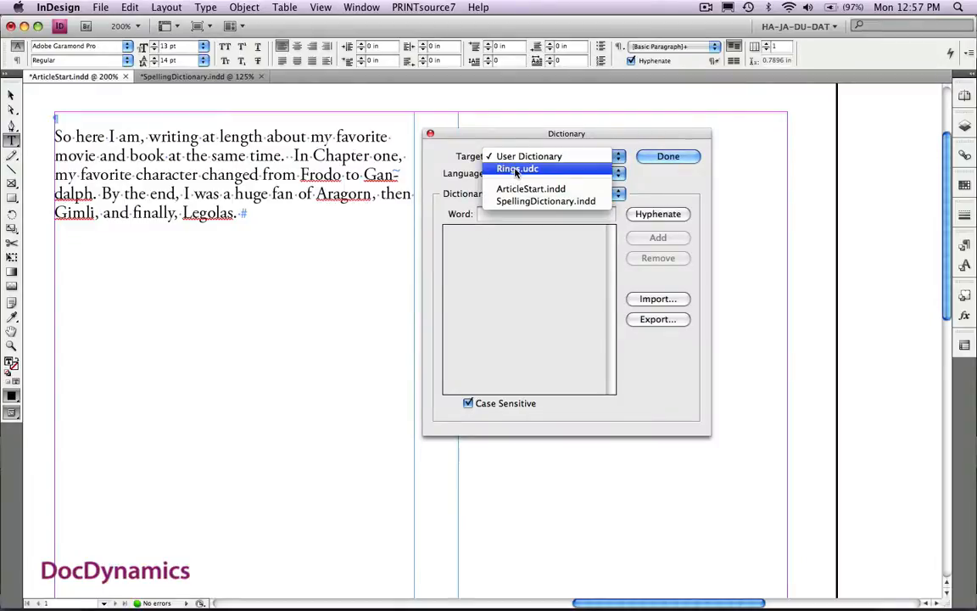
{"action": "left_click", "coordinate": [517, 167]}
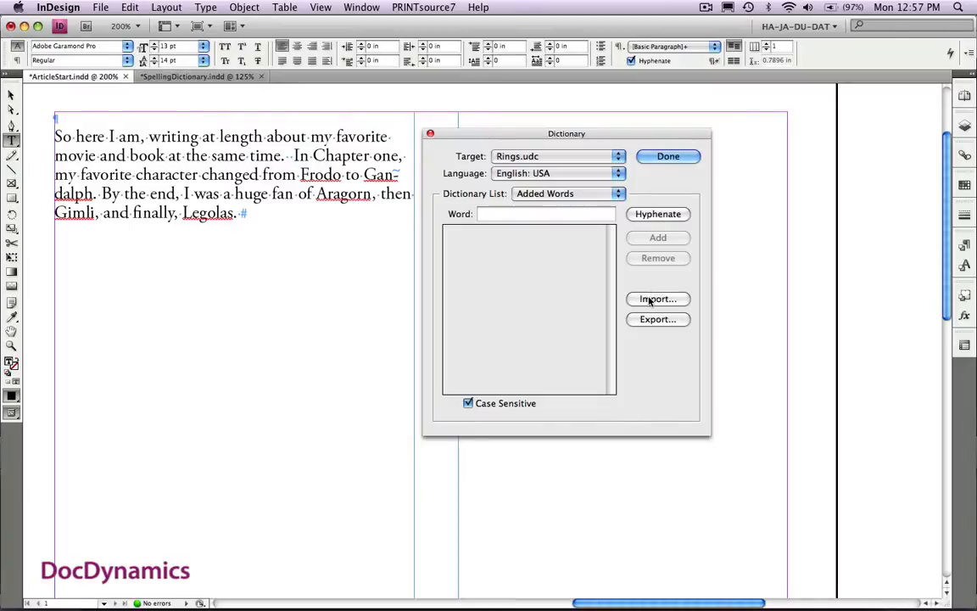
Import Rings.txt into Rings.udc using Add to Dictionary
{"action": "left_click", "coordinate": [657, 299]}
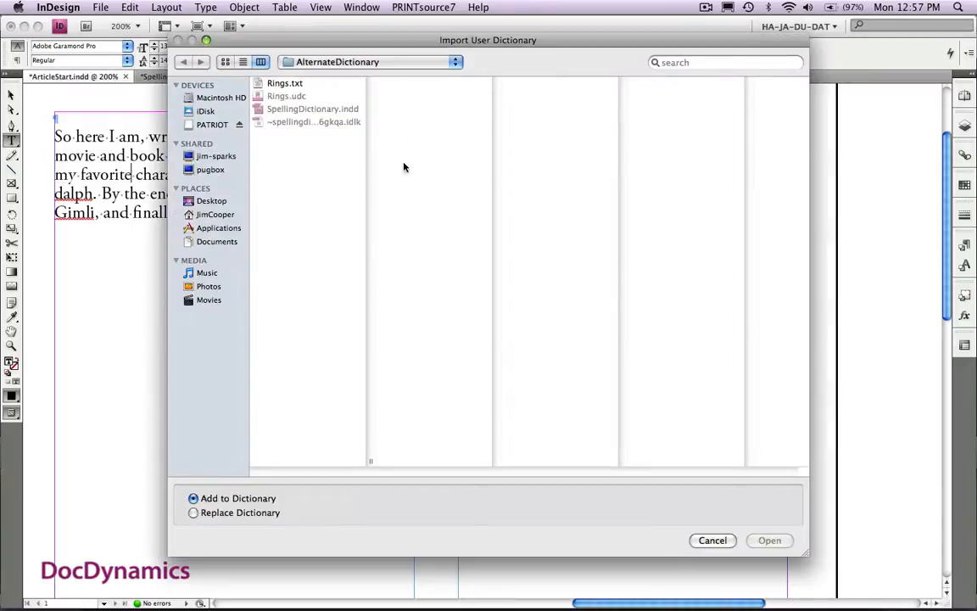
{"action": "left_click", "coordinate": [285, 82]}
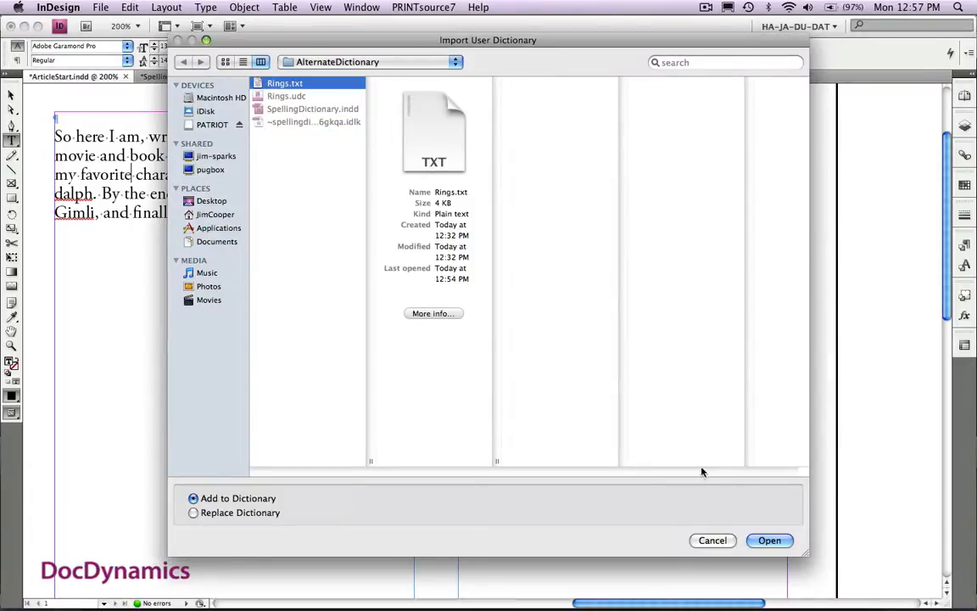
{"action": "left_click", "coordinate": [768, 540]}
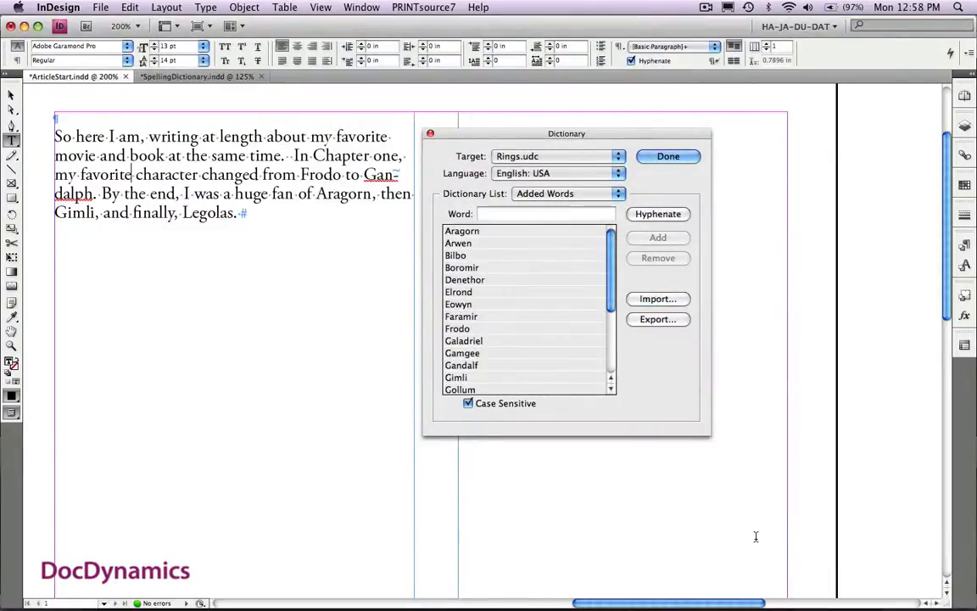
{"action": "mouse_move", "coordinate": [268, 310]}
{"action": "type", "text": "f"}
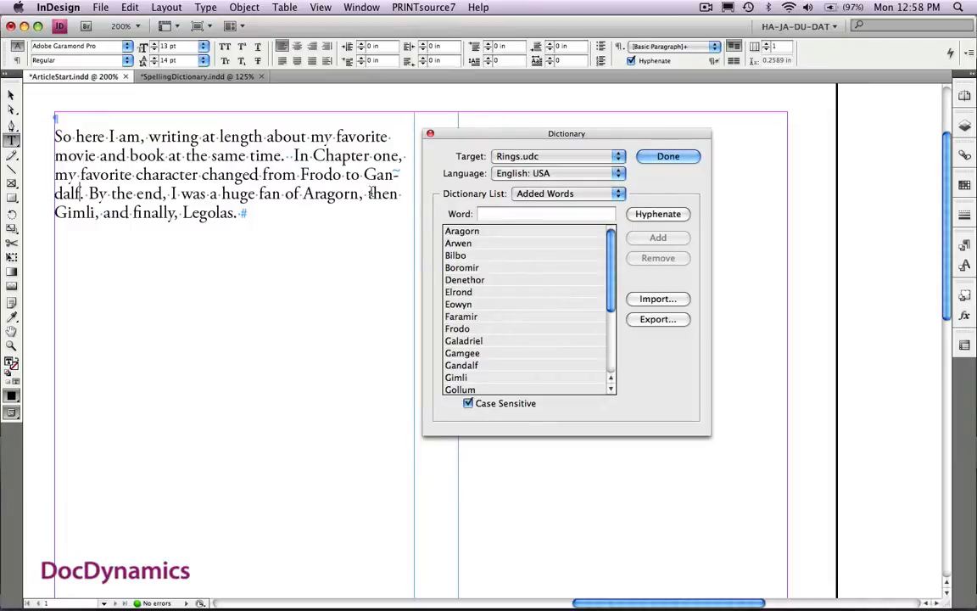
Change the Gandalf entry to ~Gan~~dalf and add it to Rings.udc
{"action": "left_click", "coordinate": [461, 364]}
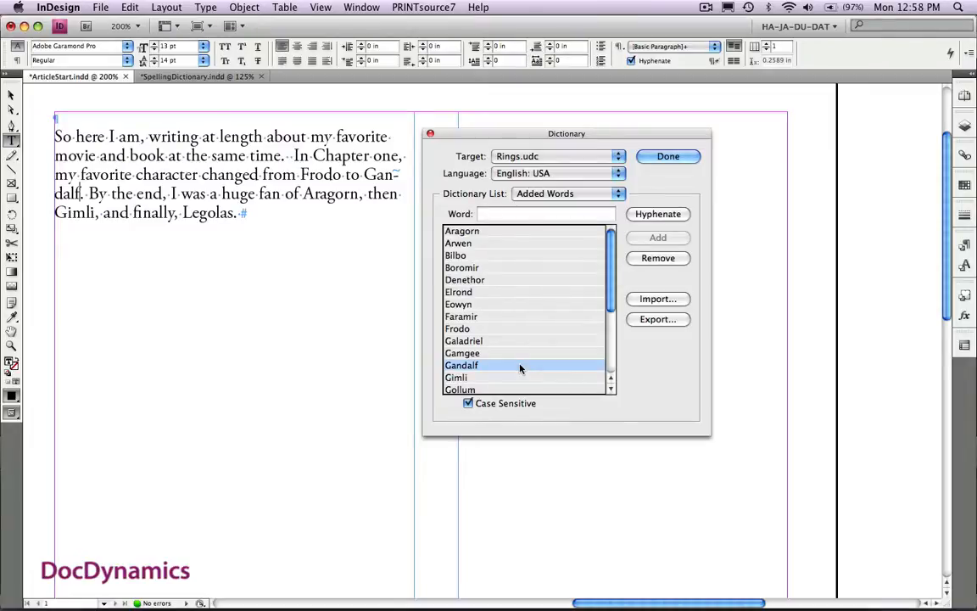
{"action": "left_click", "coordinate": [462, 364]}
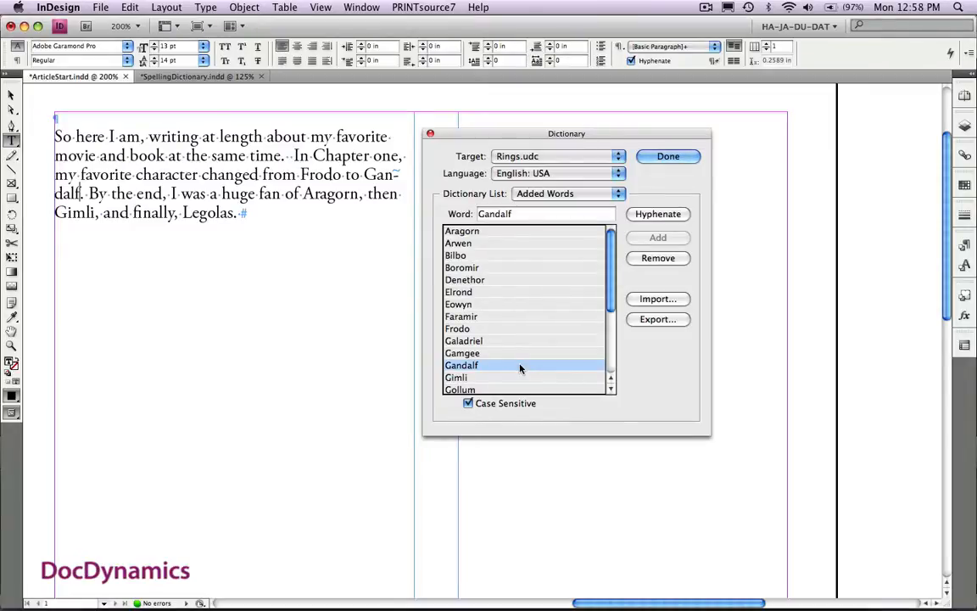
{"action": "mouse_move", "coordinate": [547, 256]}
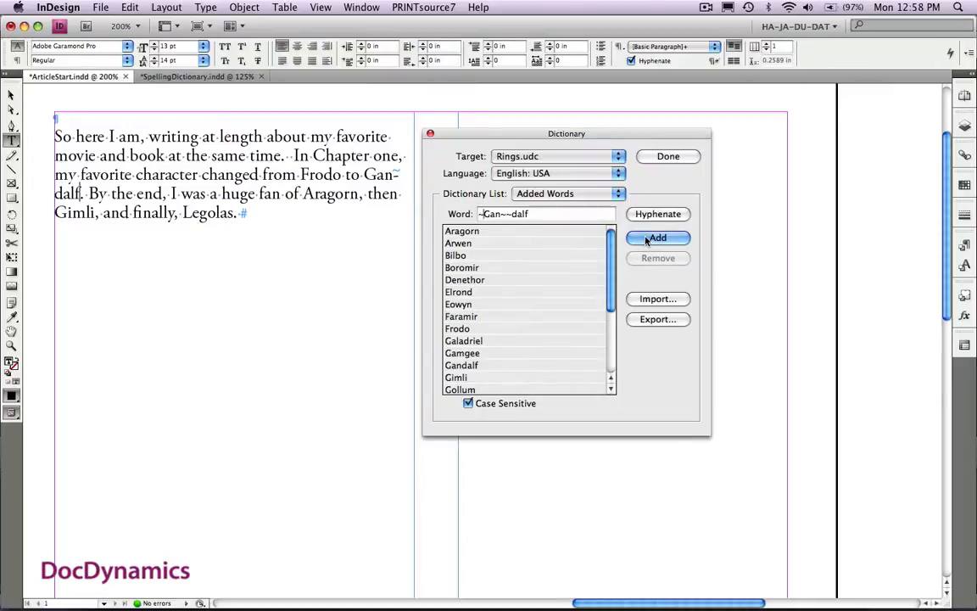
{"action": "left_click", "coordinate": [658, 237]}
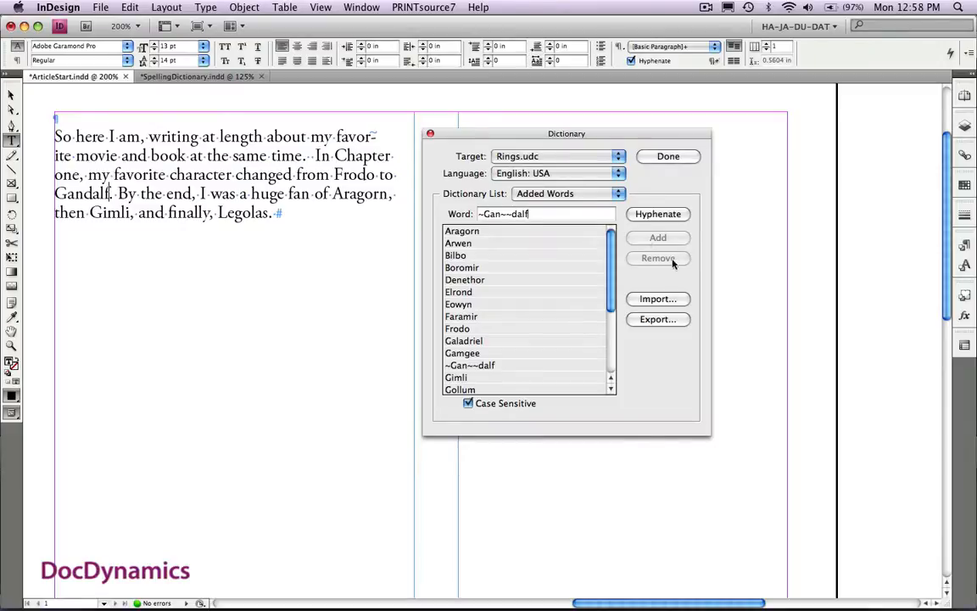
{"action": "mouse_move", "coordinate": [685, 284]}
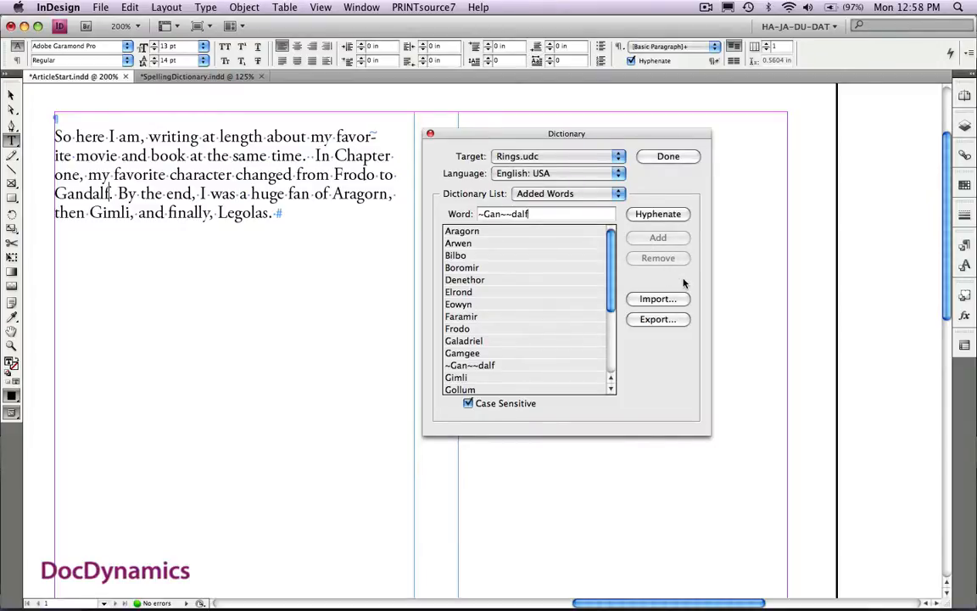
In SpellingDictionary.indd, insert a tilde before Gamgee
{"action": "left_click", "coordinate": [667, 156]}
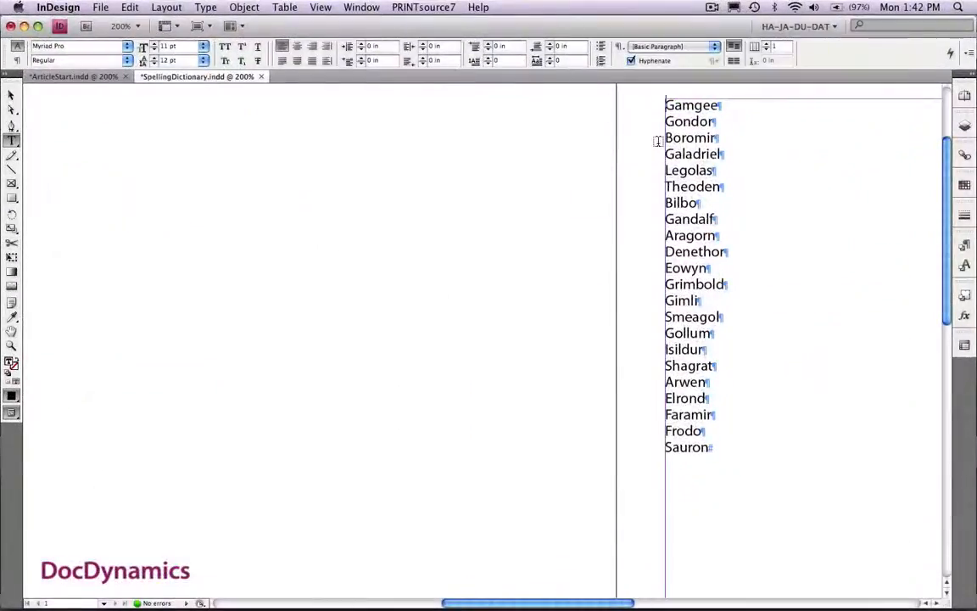
{"action": "type", "text": "~"}
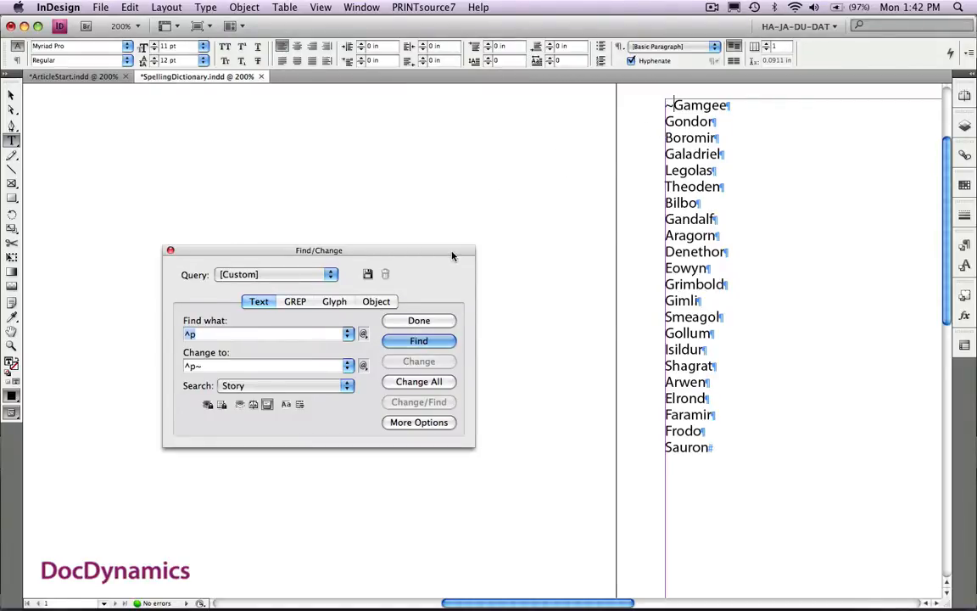
Replace ^p with ^p~ to End of Story, Change All, and accept 21 replacements
{"action": "left_click_drag", "start_coordinate": [318, 250], "coordinate": [422, 116]}
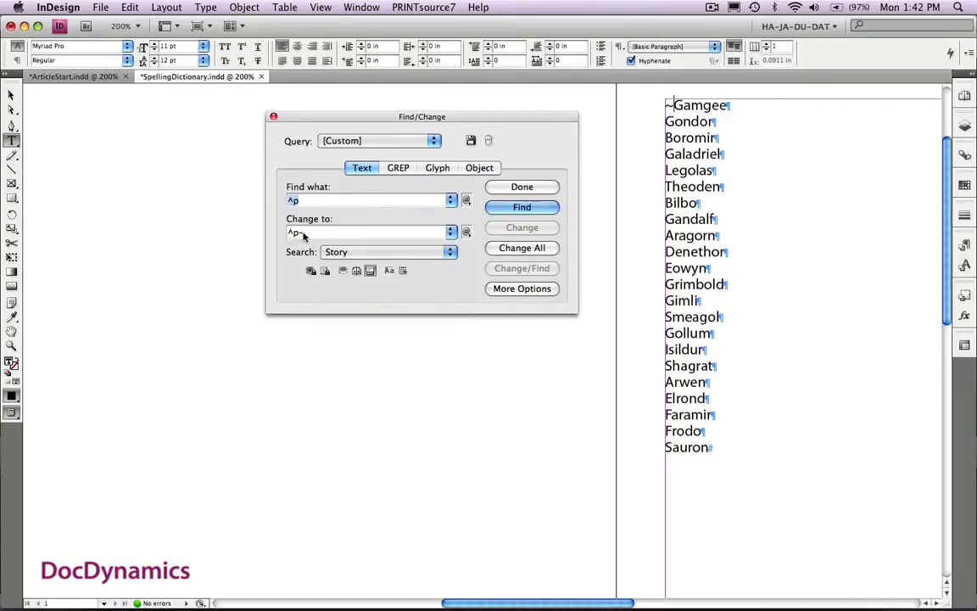
{"action": "left_click", "coordinate": [388, 251]}
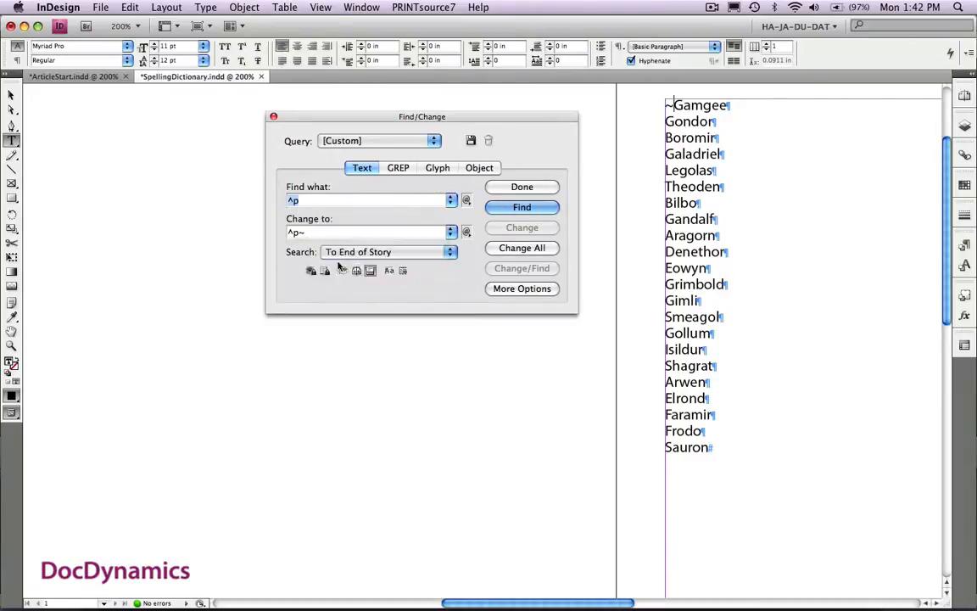
{"action": "left_click", "coordinate": [521, 207]}
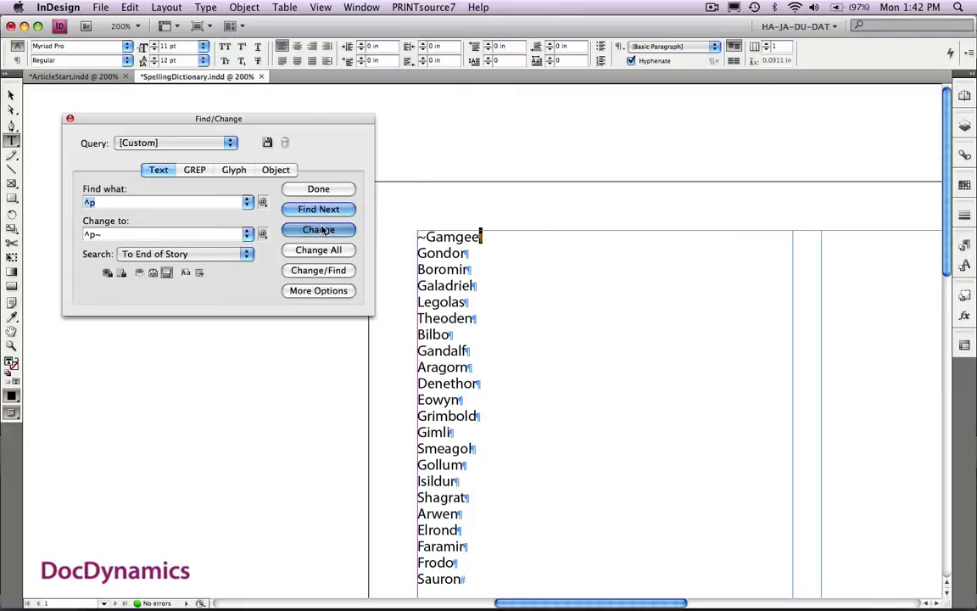
{"action": "left_click", "coordinate": [318, 229]}
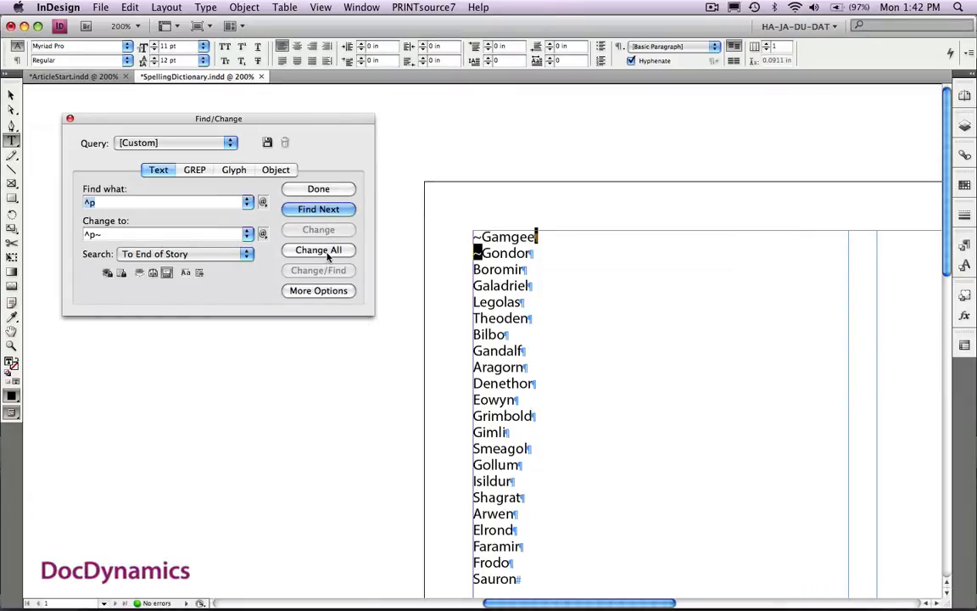
{"action": "left_click", "coordinate": [318, 250]}
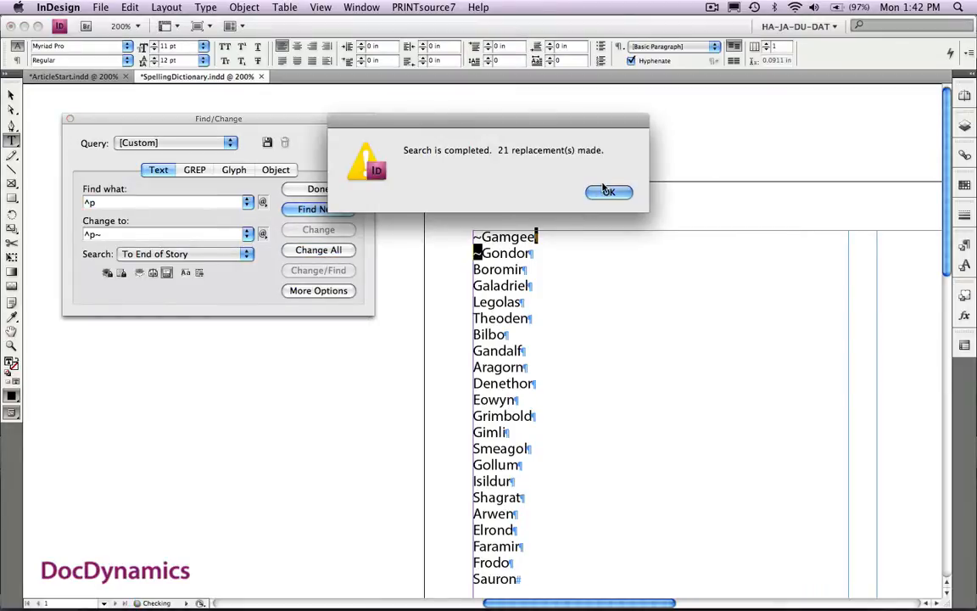
{"action": "left_click", "coordinate": [608, 191]}
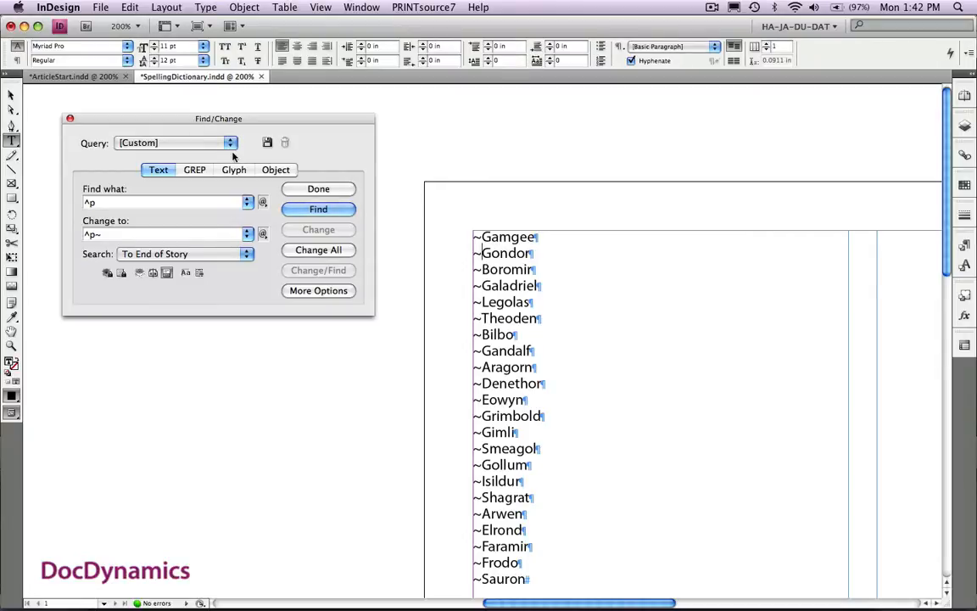
Export the tilde-prefixed list as Text Only, replacing the existing Rings.txt
{"action": "left_click", "coordinate": [100, 7]}
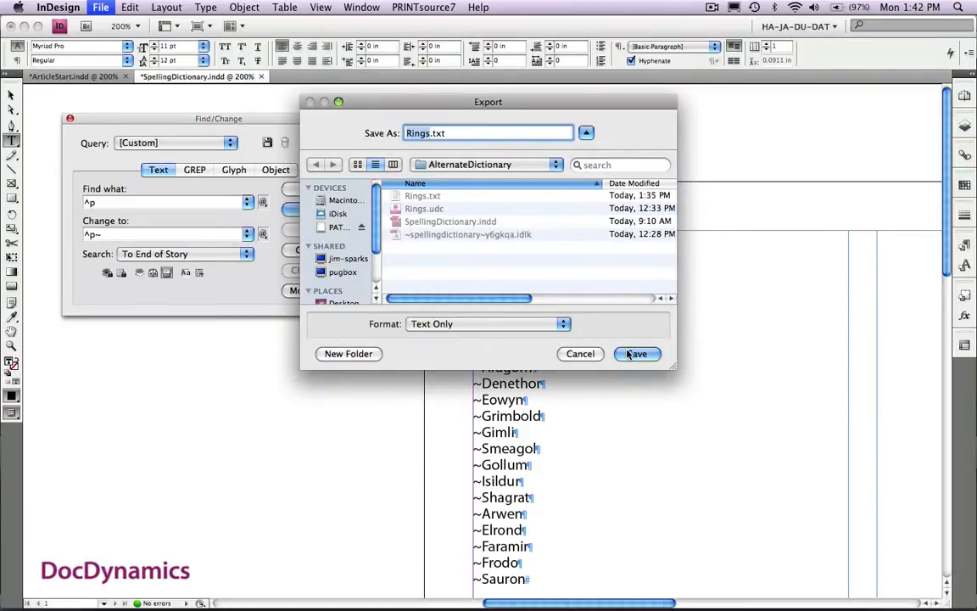
{"action": "left_click", "coordinate": [637, 354]}
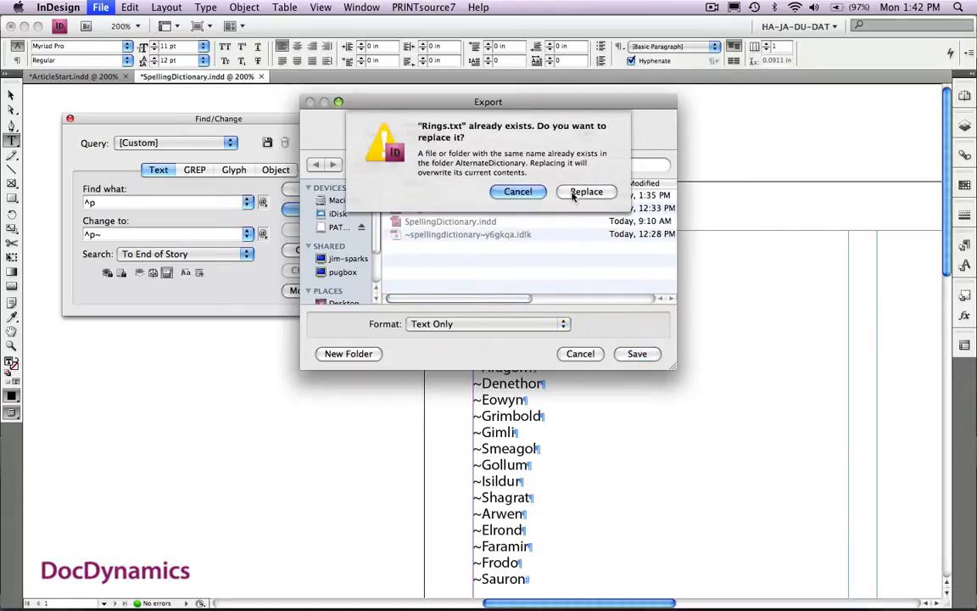
{"action": "left_click", "coordinate": [586, 191]}
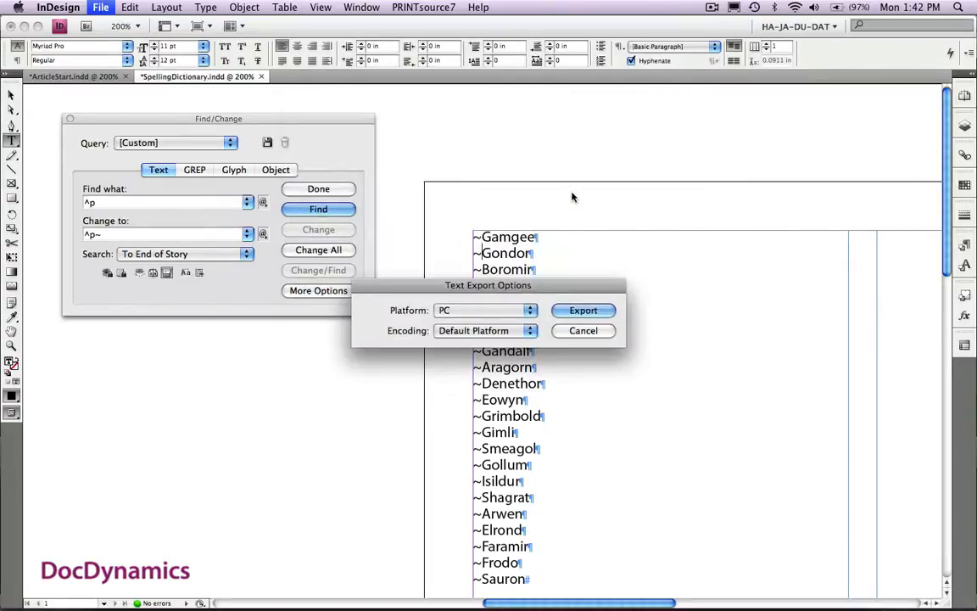
{"action": "left_click", "coordinate": [582, 309]}
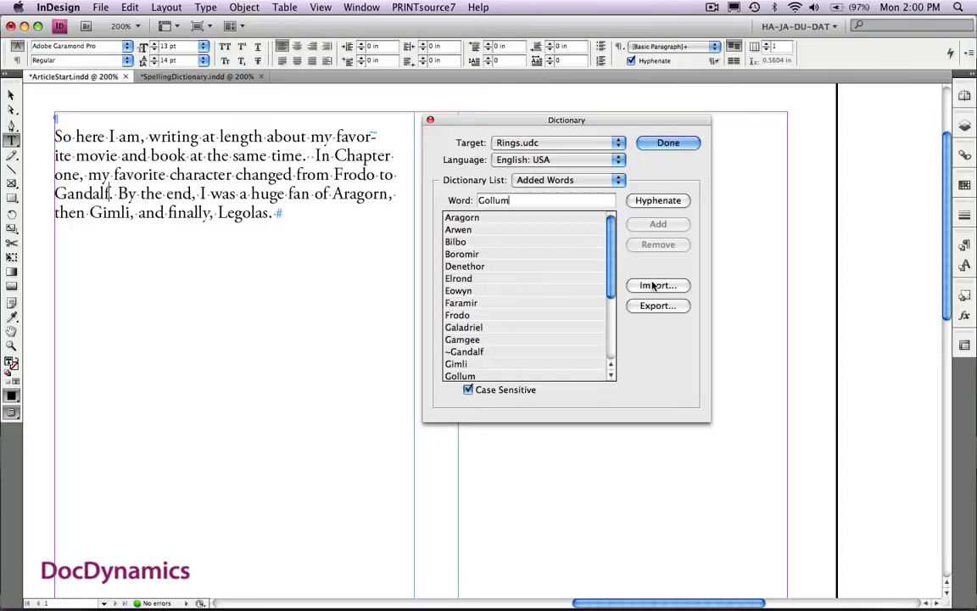
Import Rings.txt into Rings.udc using Replace Dictionary
{"action": "left_click", "coordinate": [658, 285]}
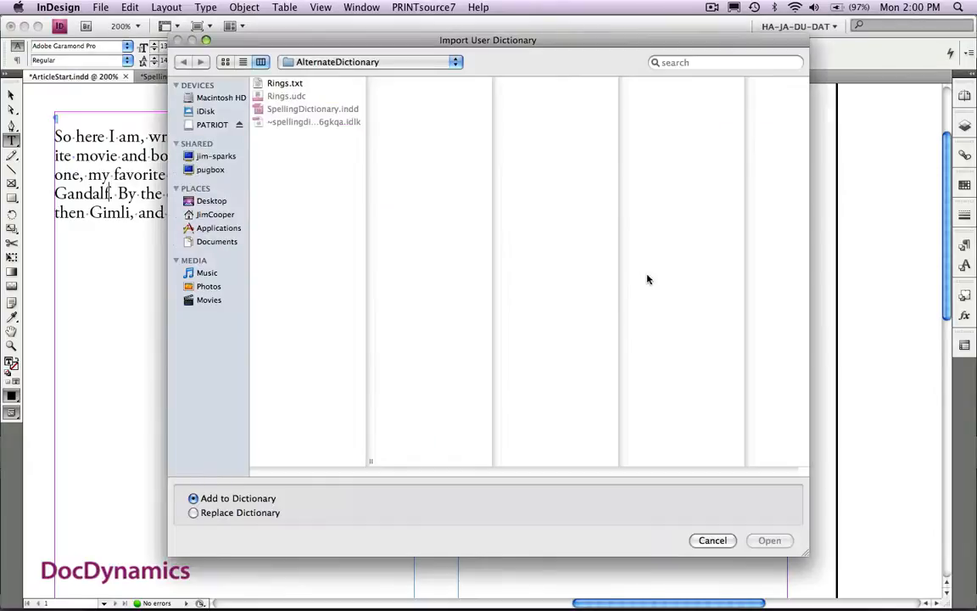
{"action": "left_click", "coordinate": [285, 83]}
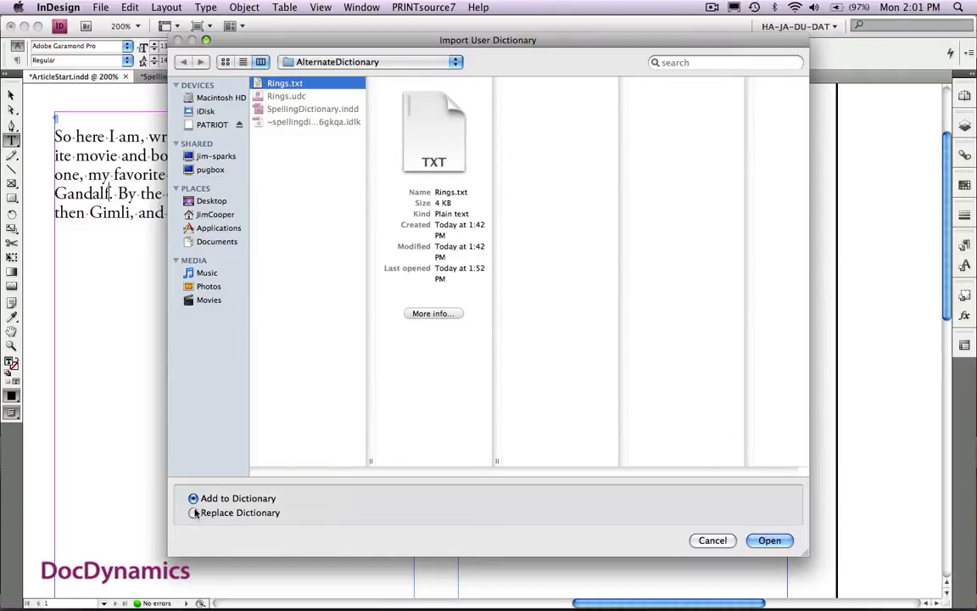
{"action": "left_click", "coordinate": [195, 512]}
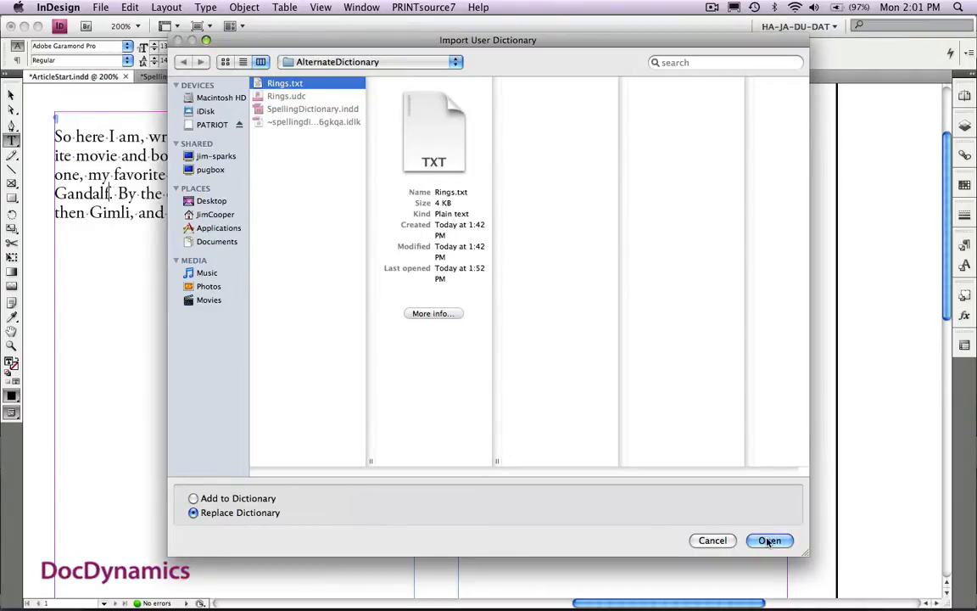
{"action": "left_click", "coordinate": [769, 540]}
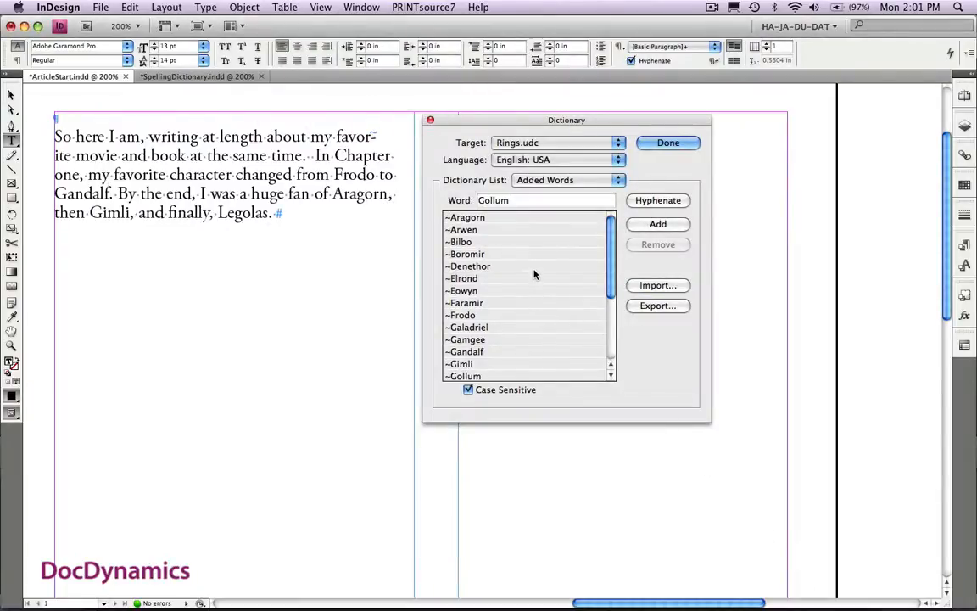
Check the ~Denethor and ~Bilbo entries, then close the Dictionary editor
{"action": "left_click", "coordinate": [471, 266]}
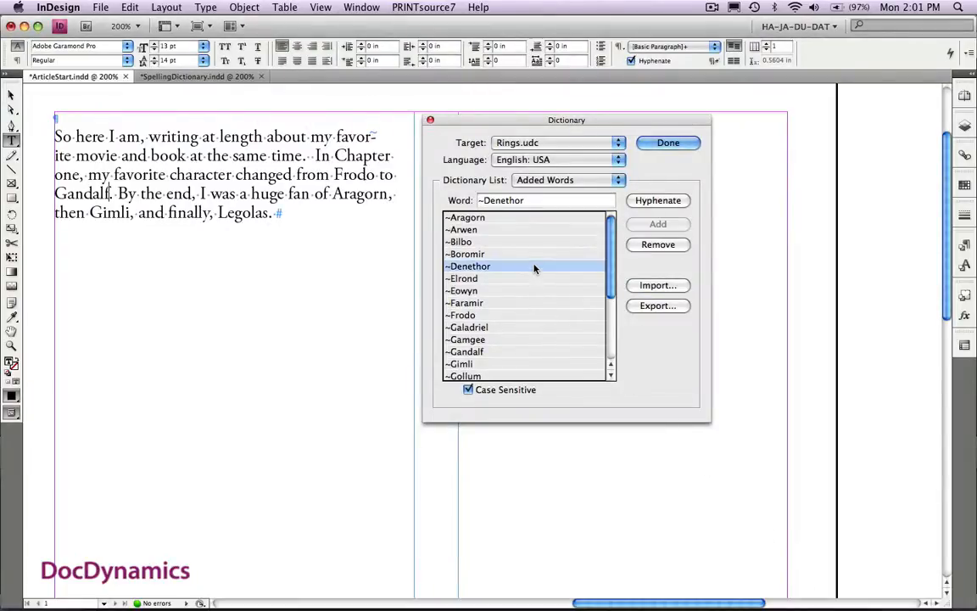
{"action": "left_click", "coordinate": [461, 241]}
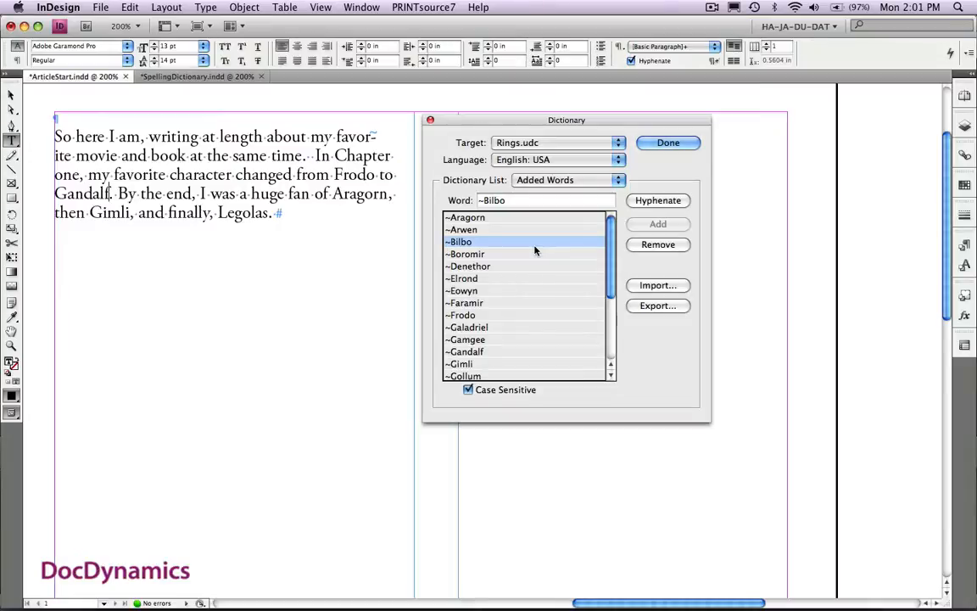
{"action": "left_click", "coordinate": [667, 143]}
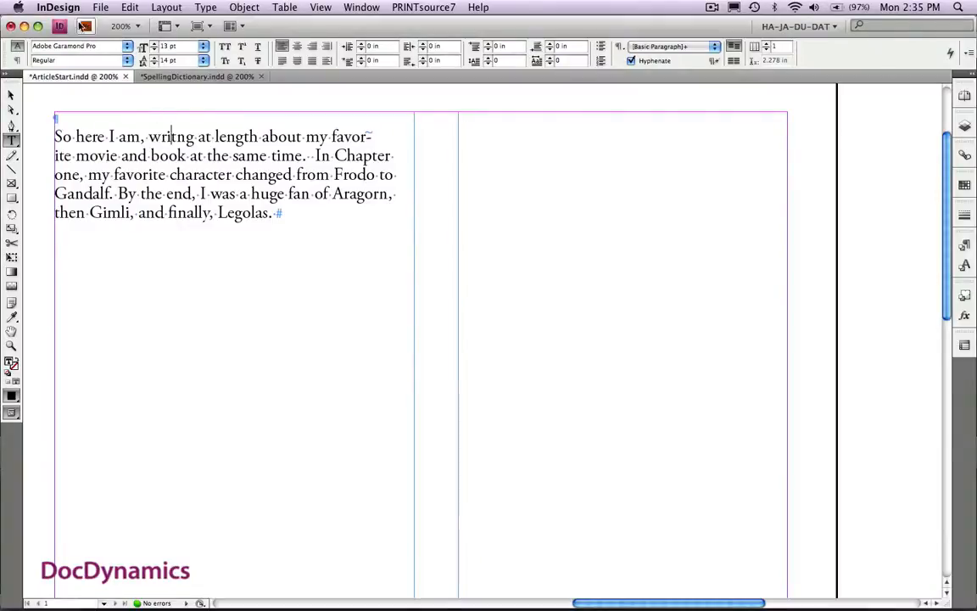
Set the Misspelled Words underline color to Black in Spelling preferences
{"action": "left_click", "coordinate": [57, 7]}
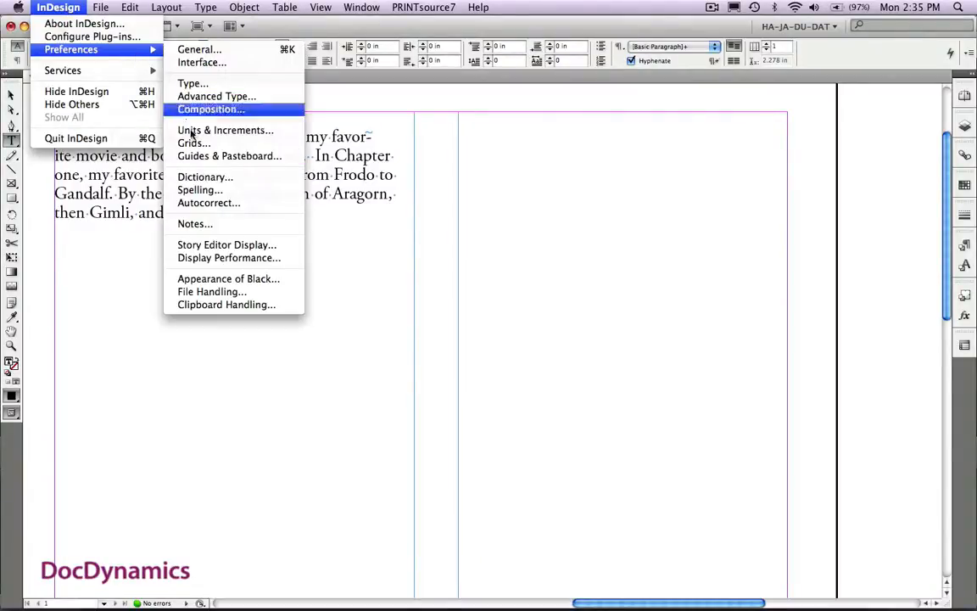
{"action": "left_click", "coordinate": [199, 189]}
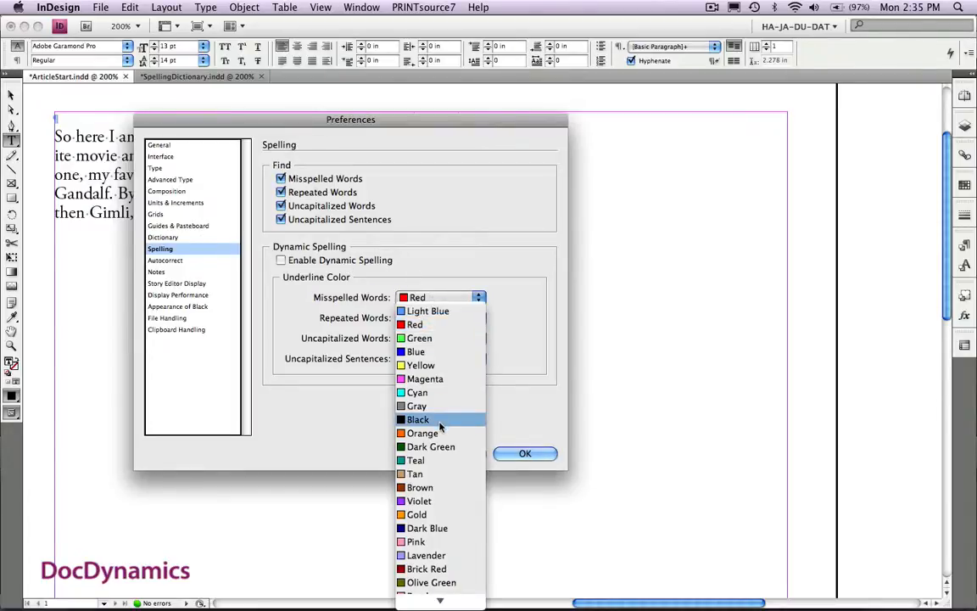
{"action": "left_click", "coordinate": [418, 419]}
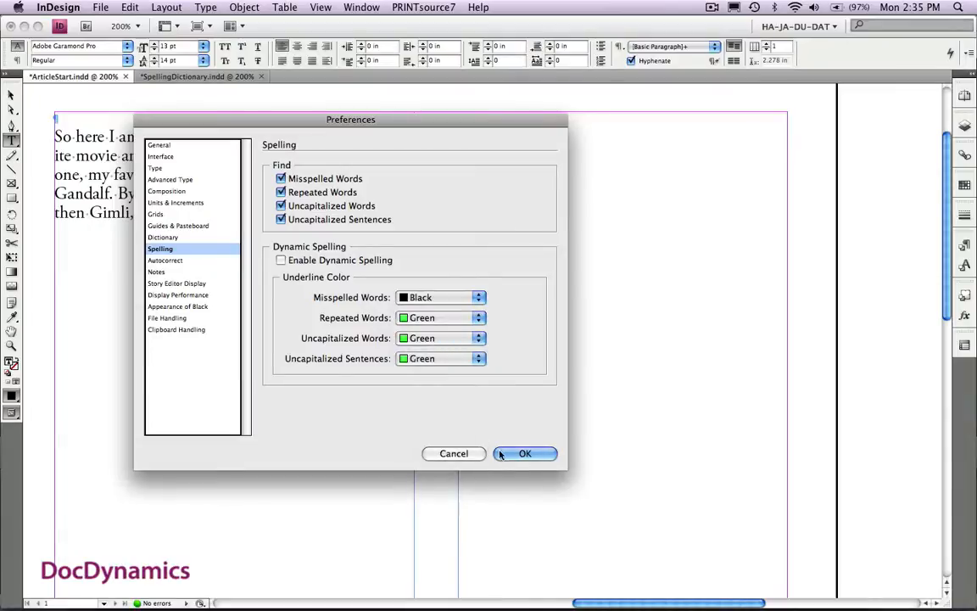
{"action": "left_click", "coordinate": [525, 453]}
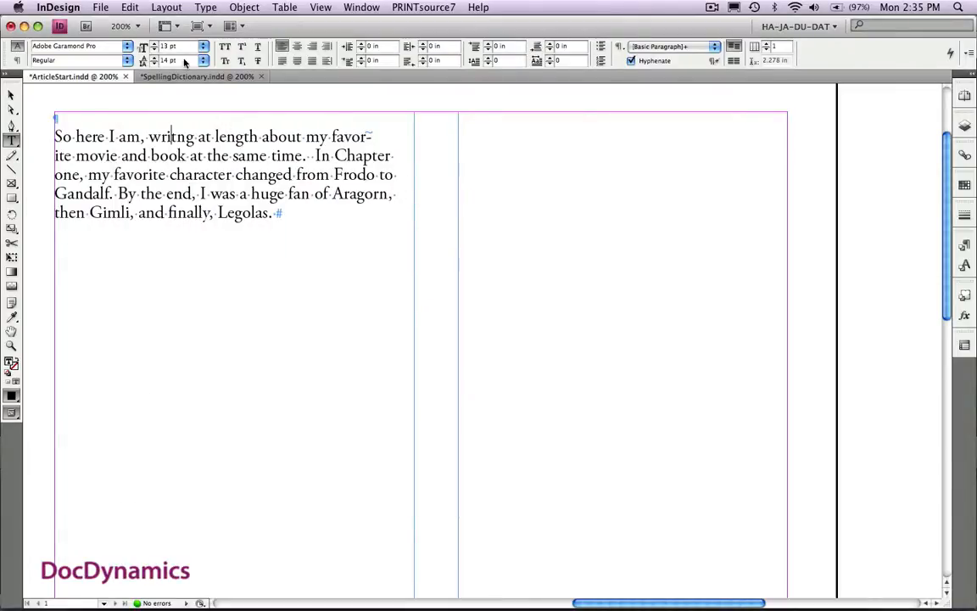
Enable Dynamic Spelling so 'writng' gets underlined in the article
{"action": "left_click", "coordinate": [130, 7]}
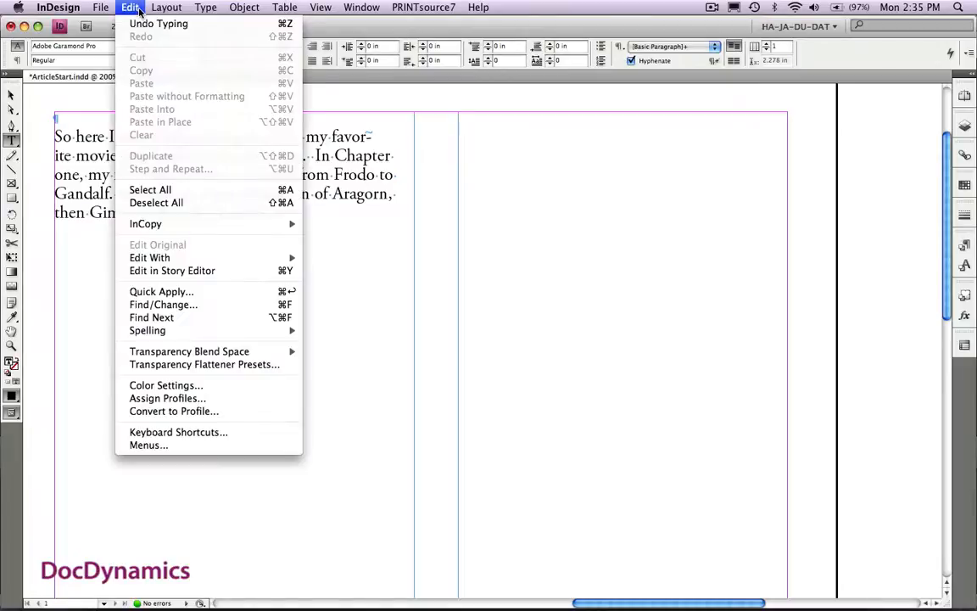
{"action": "mouse_move", "coordinate": [147, 329]}
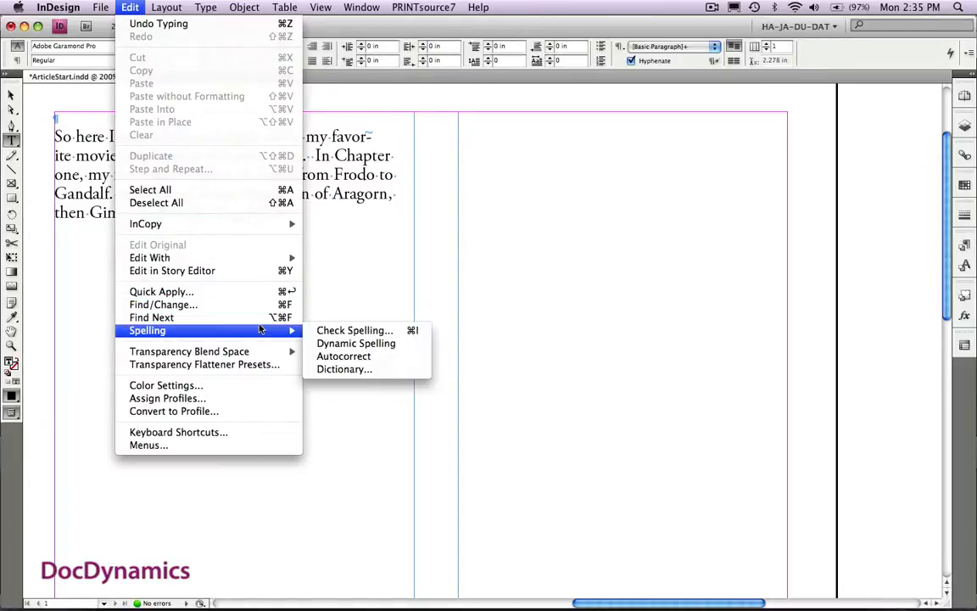
{"action": "mouse_move", "coordinate": [355, 343]}
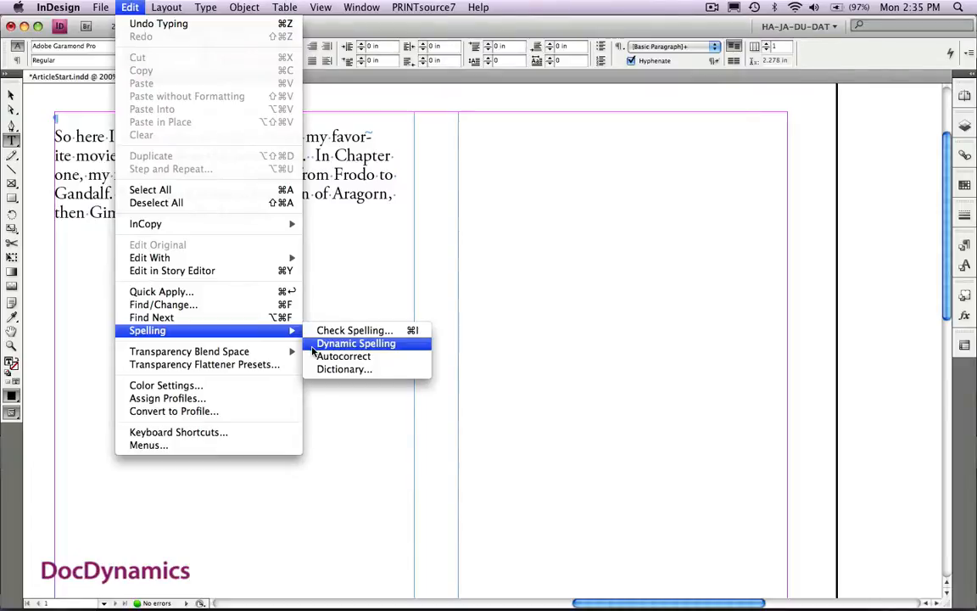
{"action": "left_click", "coordinate": [344, 368]}
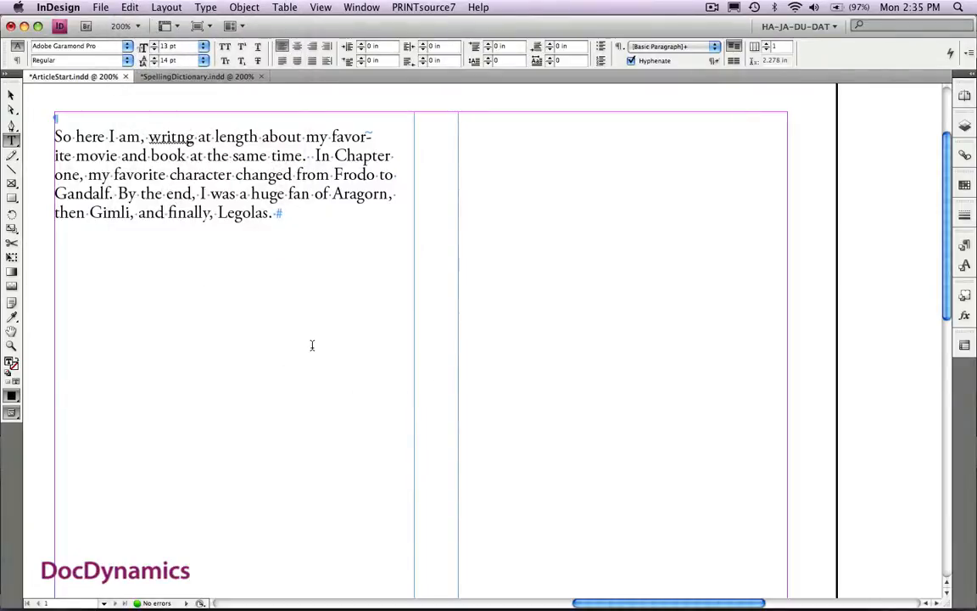